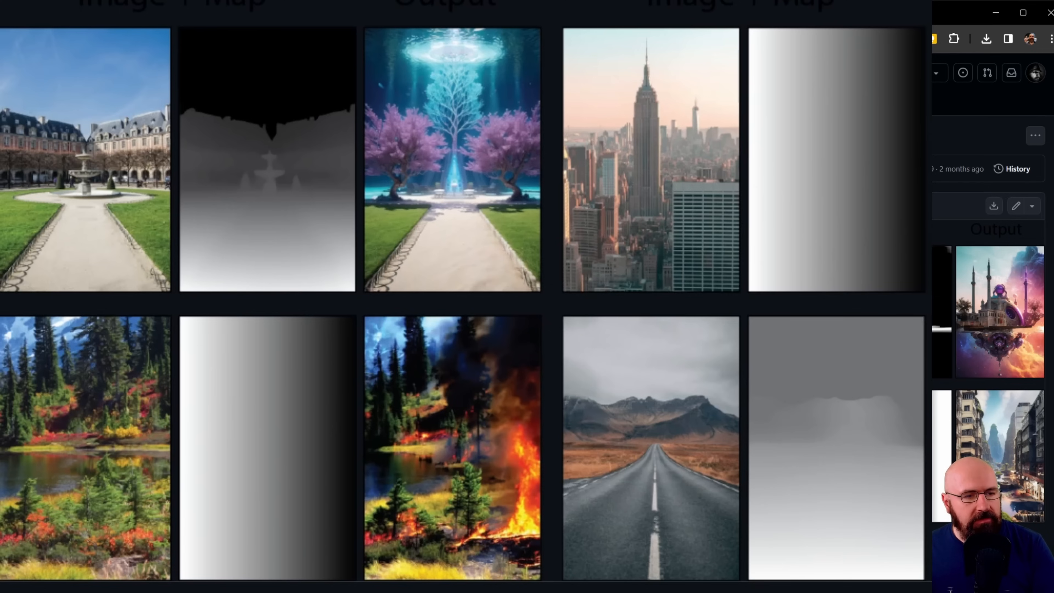
mouse_move(464, 403)
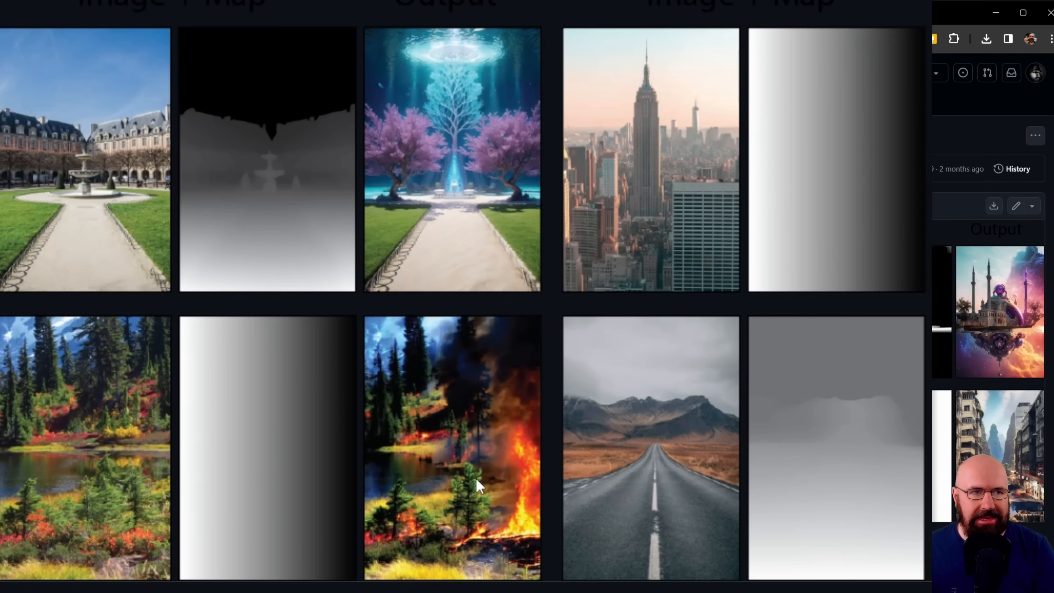
Confirm Differential diffusion stays the enabled inpaint script with no depth model, then move to ComfyUI.
click(524, 12)
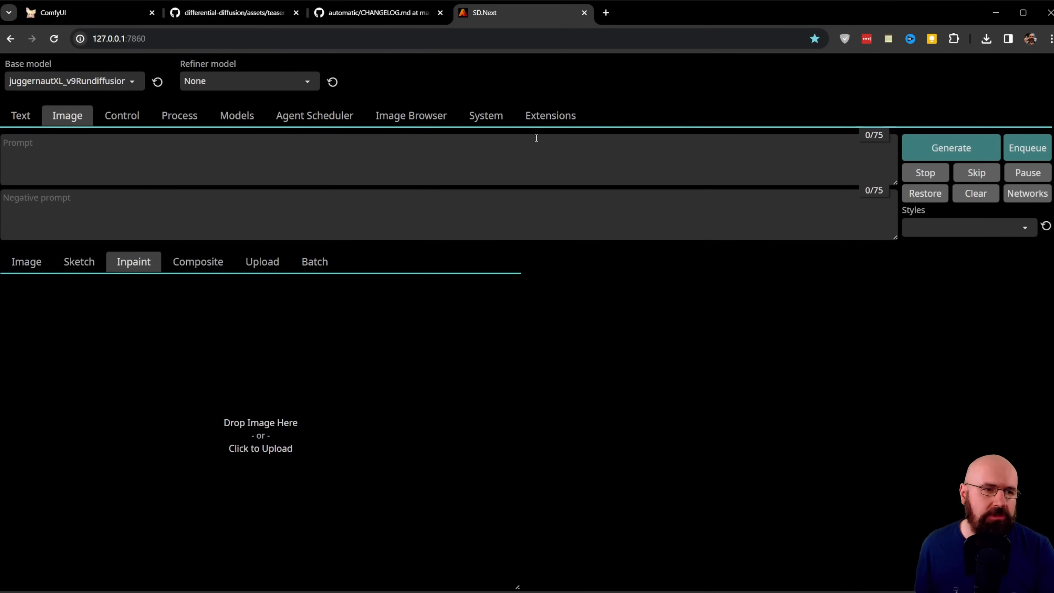
mouse_move(537, 251)
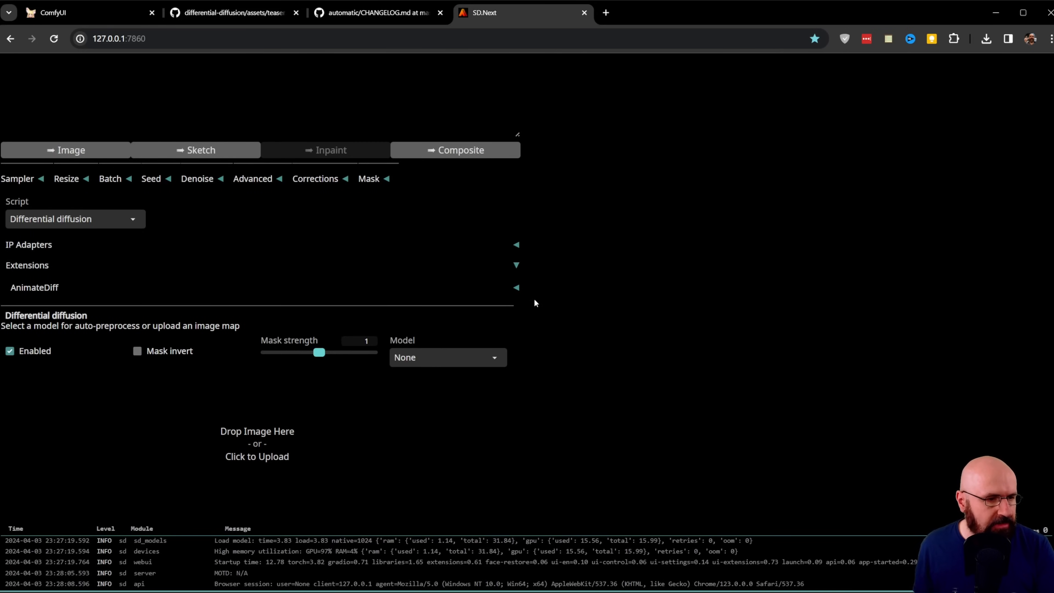
click(74, 218)
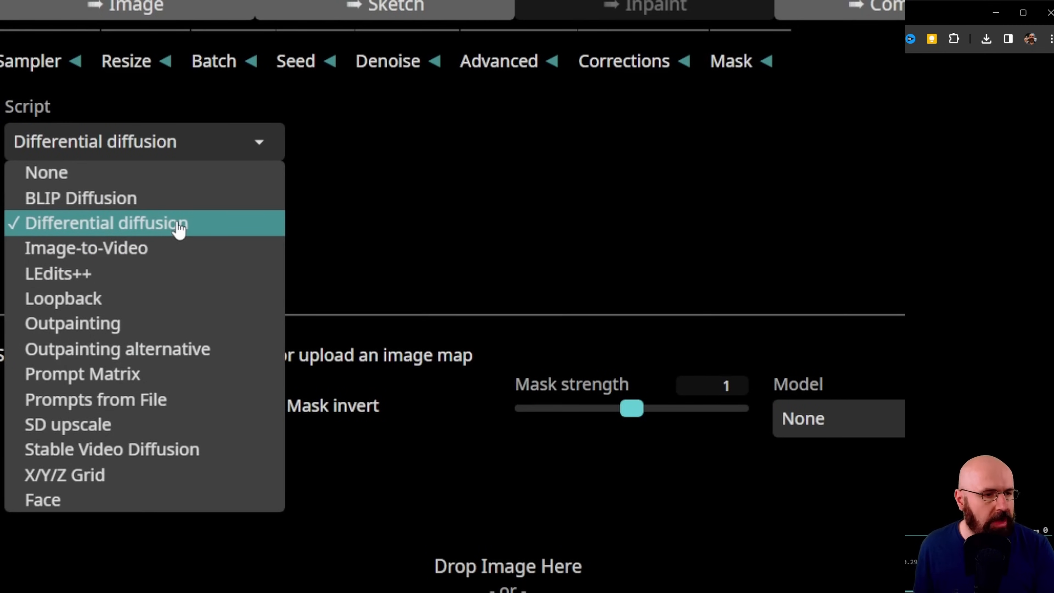
click(106, 223)
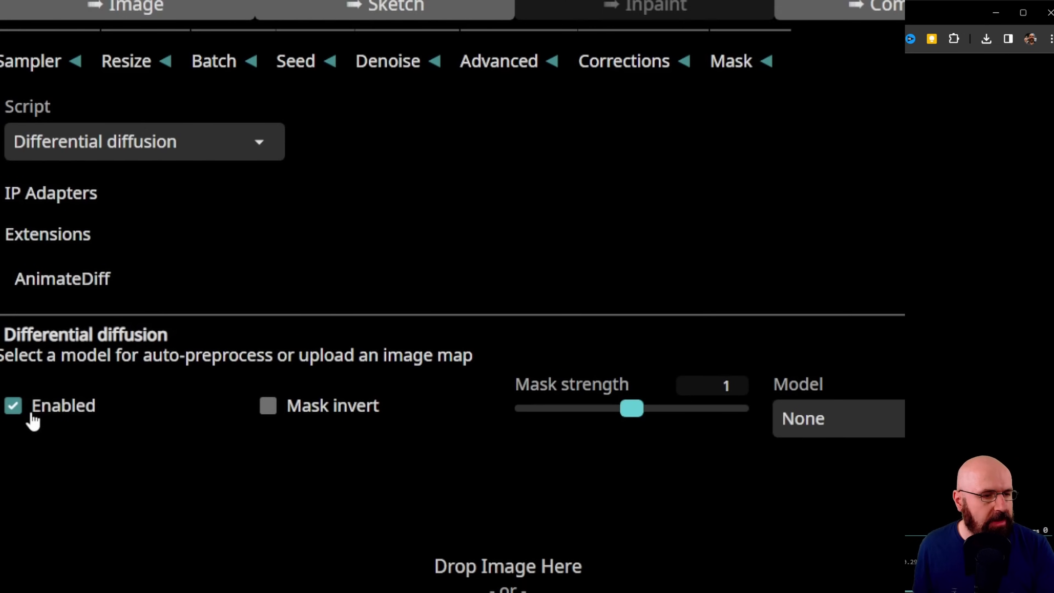
mouse_move(599, 398)
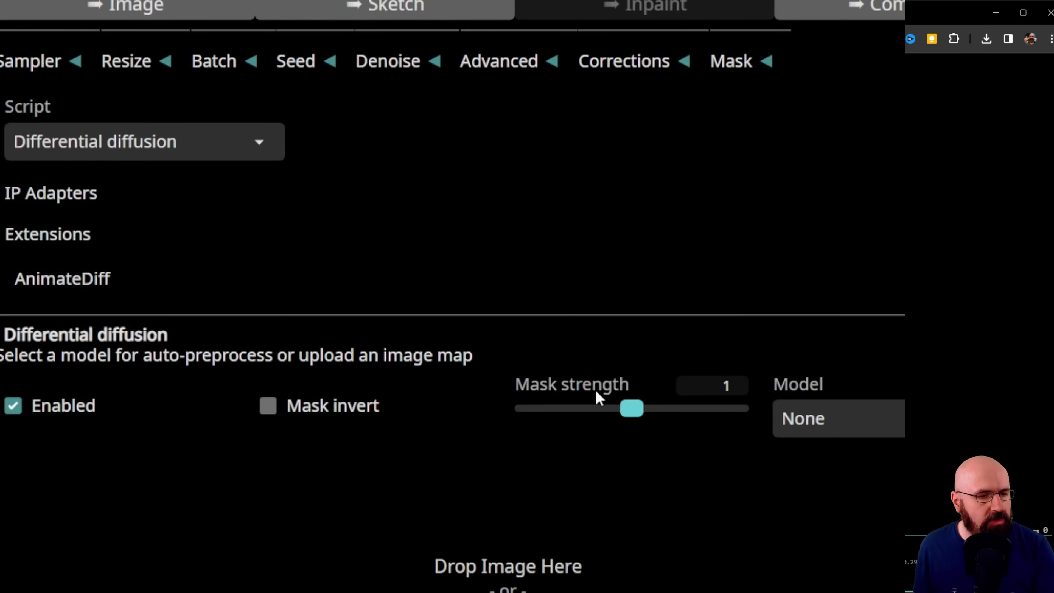
mouse_move(821, 397)
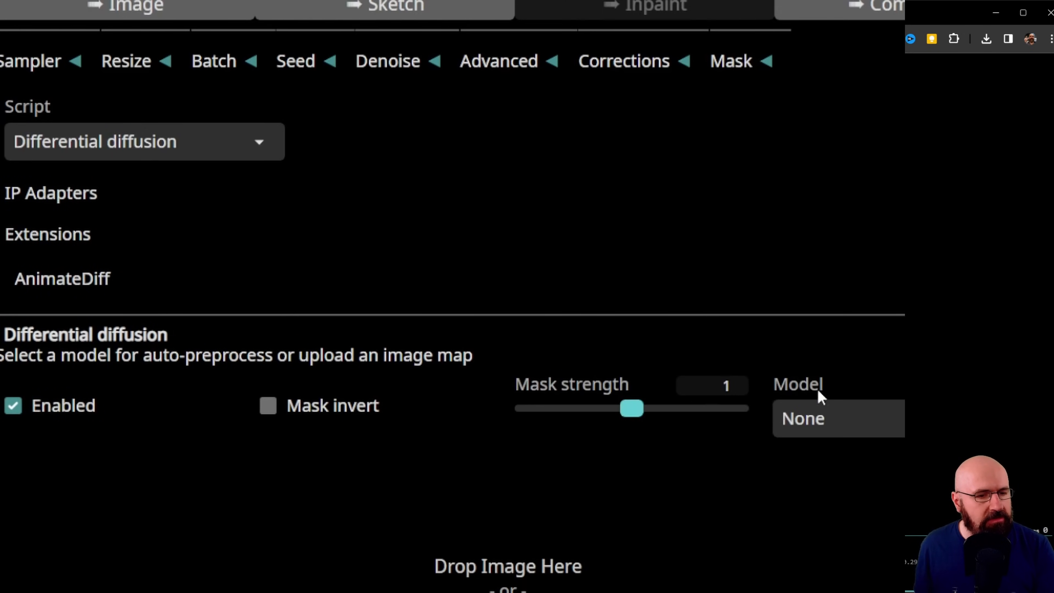
click(839, 418)
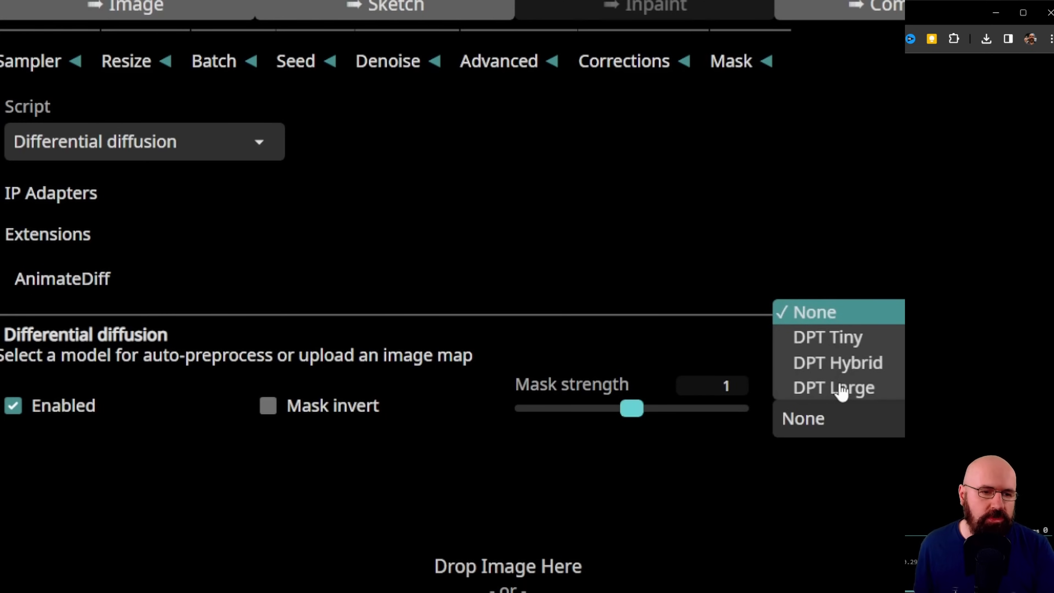
mouse_move(871, 392)
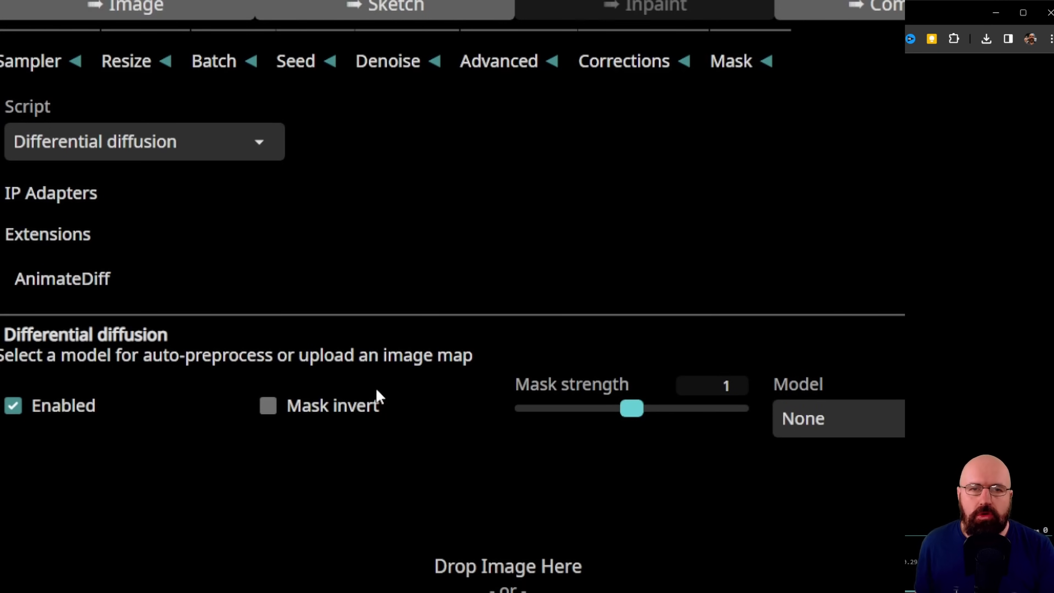
click(88, 12)
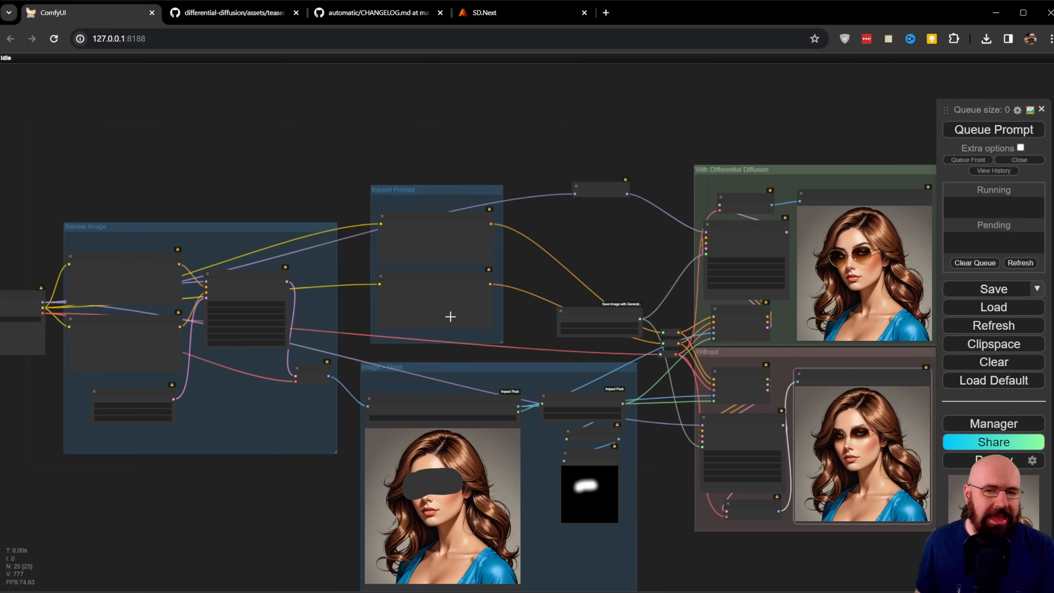
mouse_move(524, 374)
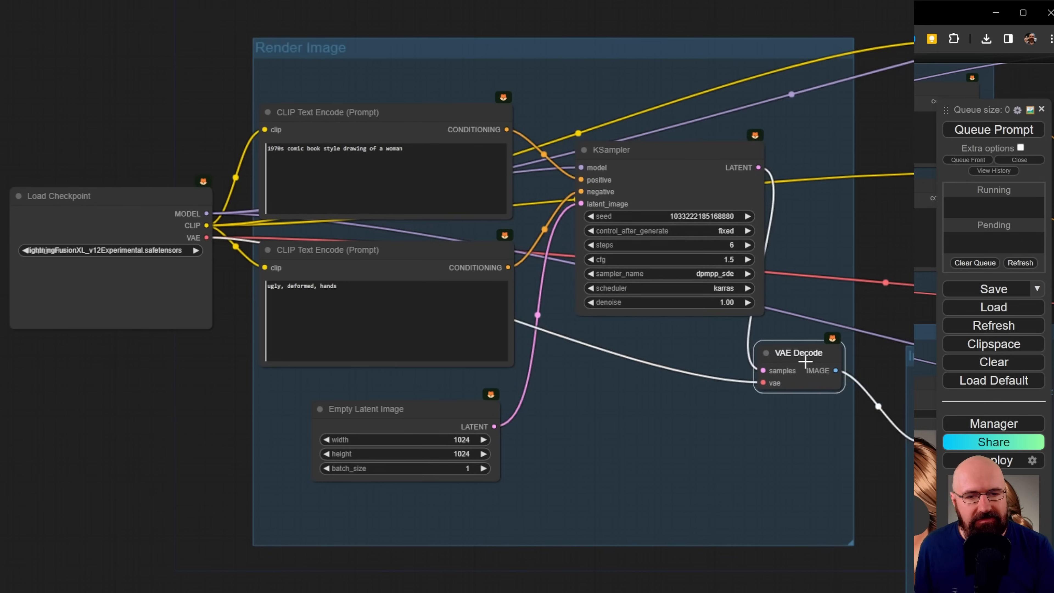
mouse_move(811, 387)
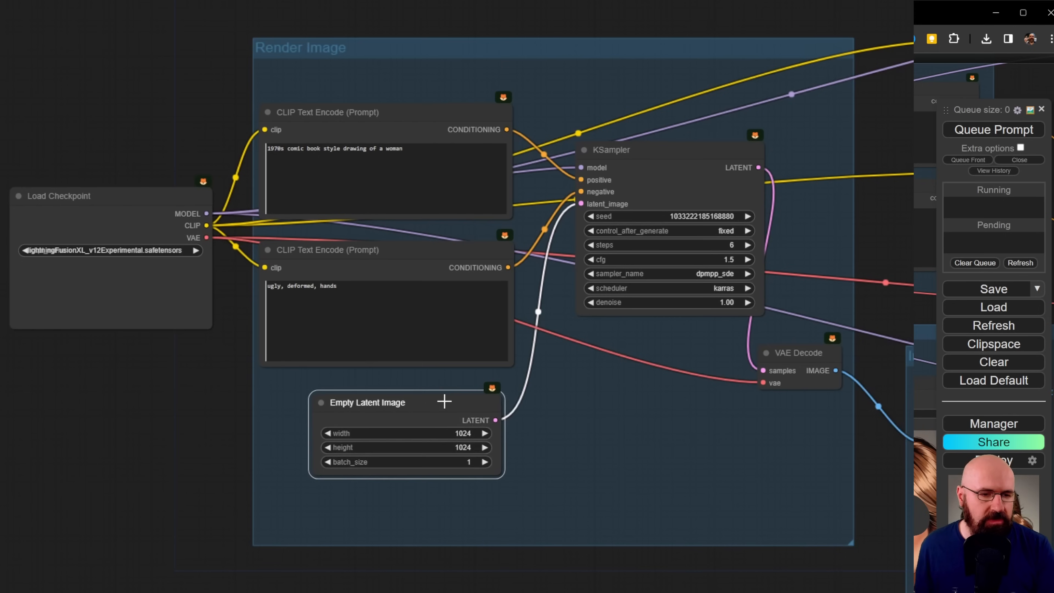
mouse_move(847, 311)
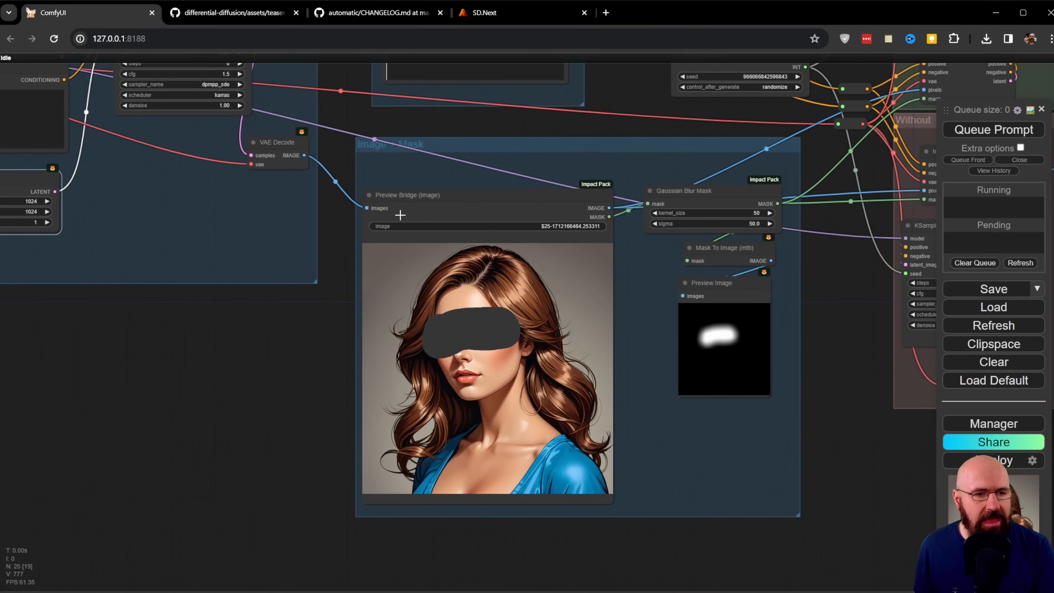
mouse_move(446, 248)
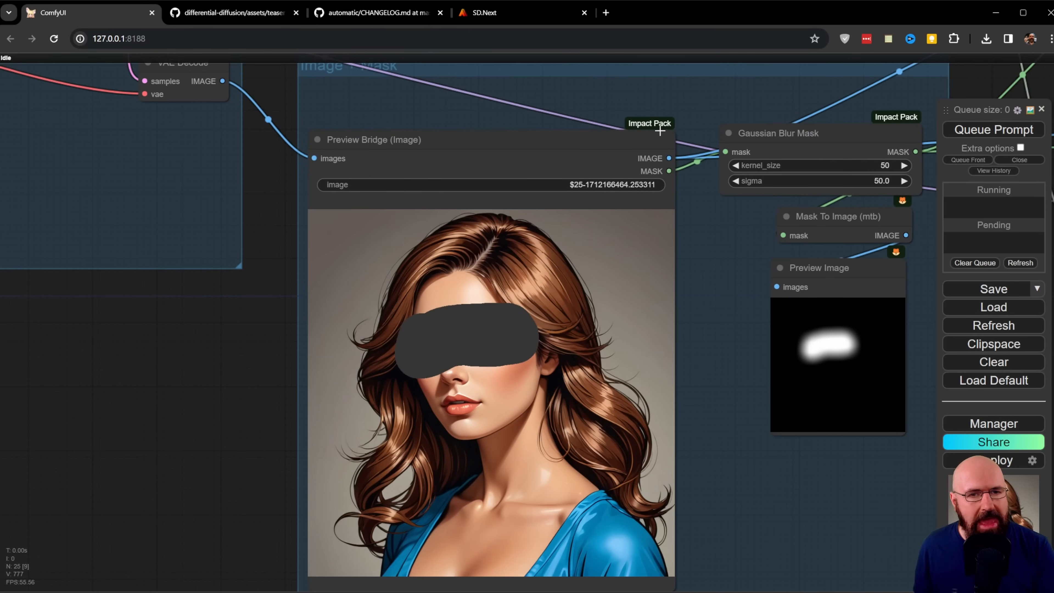
mouse_move(641, 137)
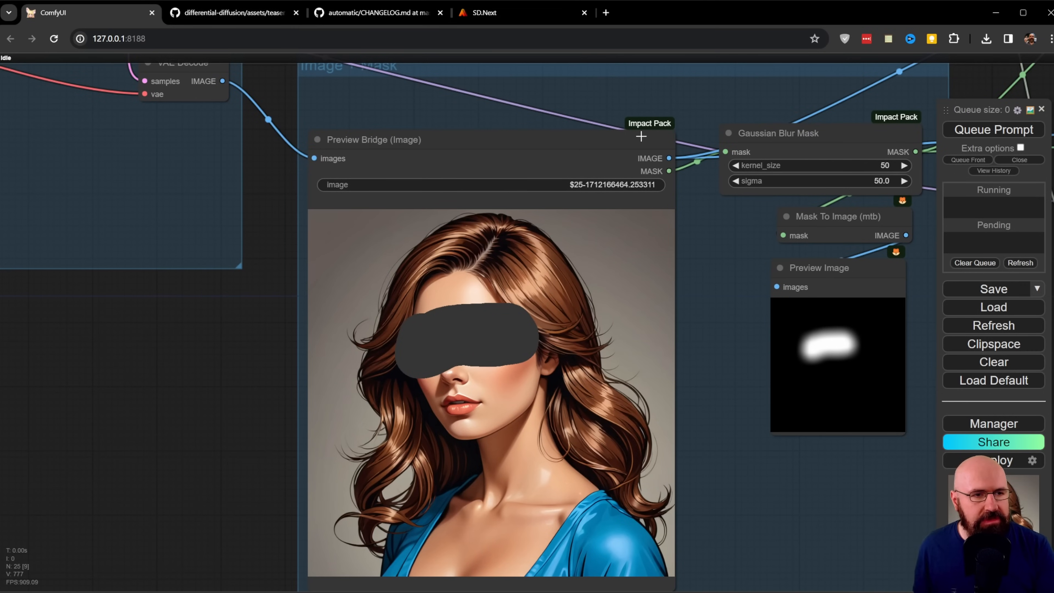
mouse_move(451, 351)
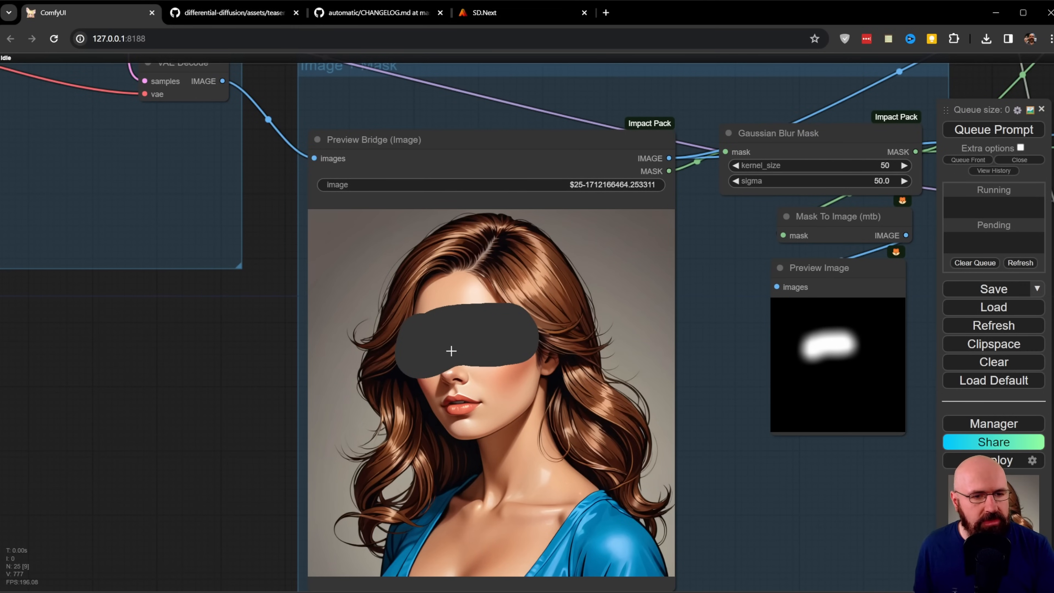
mouse_move(680, 190)
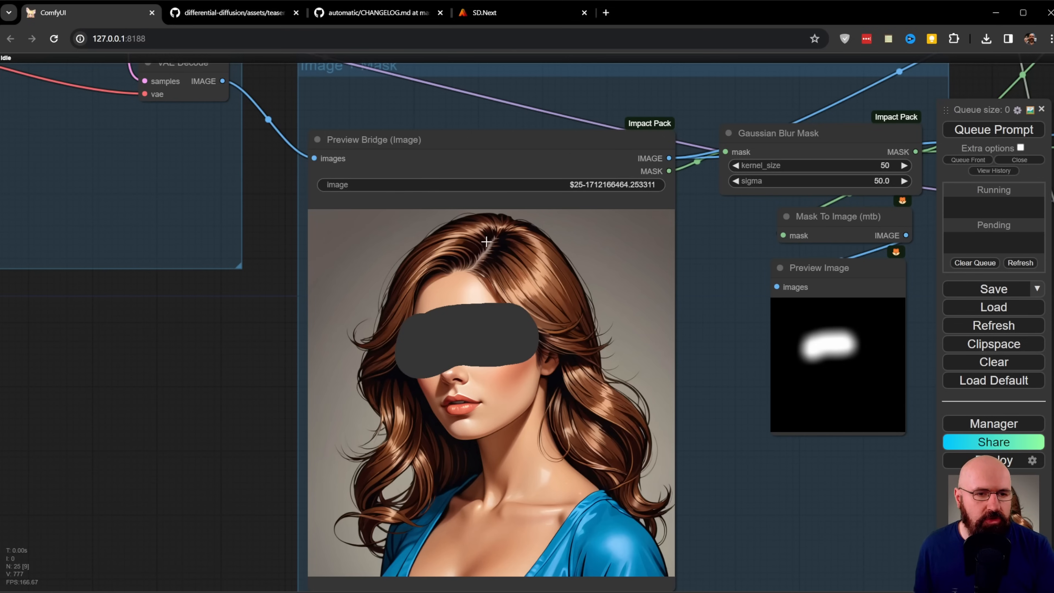
right_click(488, 242)
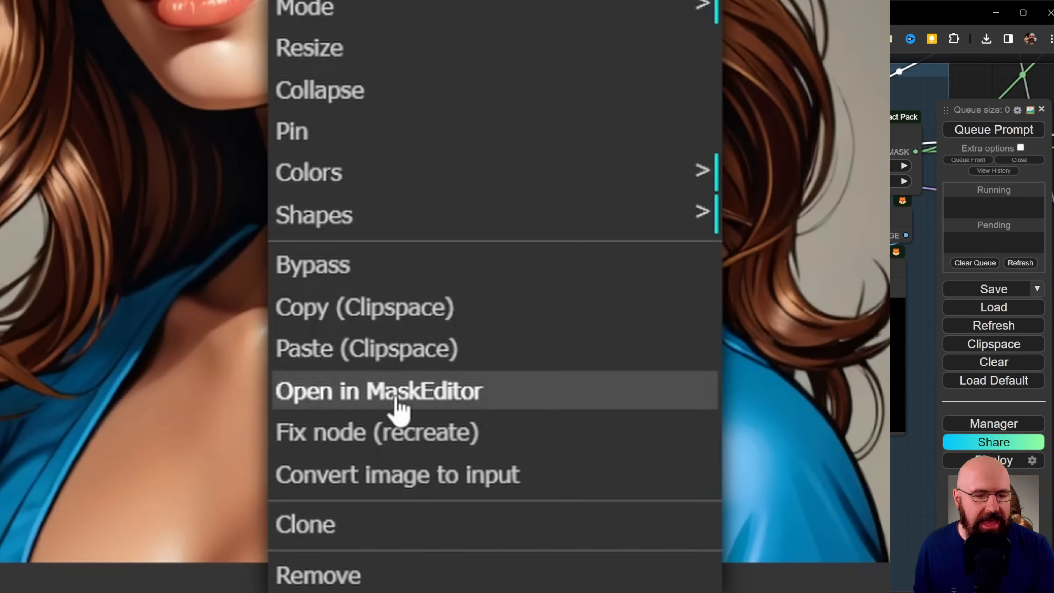
Clear the old mask, paint a wider band across both eyes, and save it to the node.
click(379, 390)
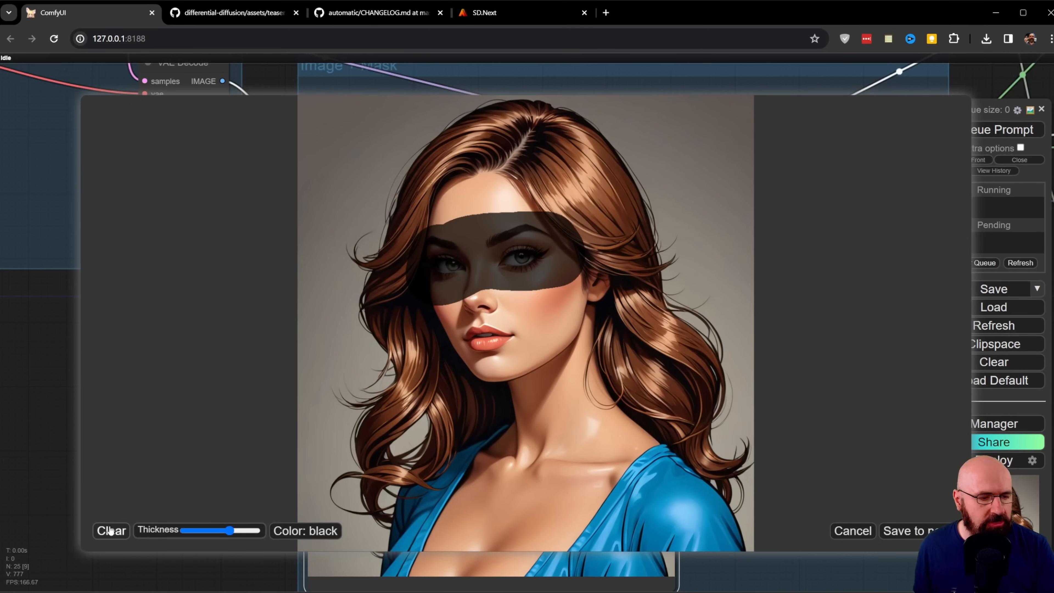
click(111, 531)
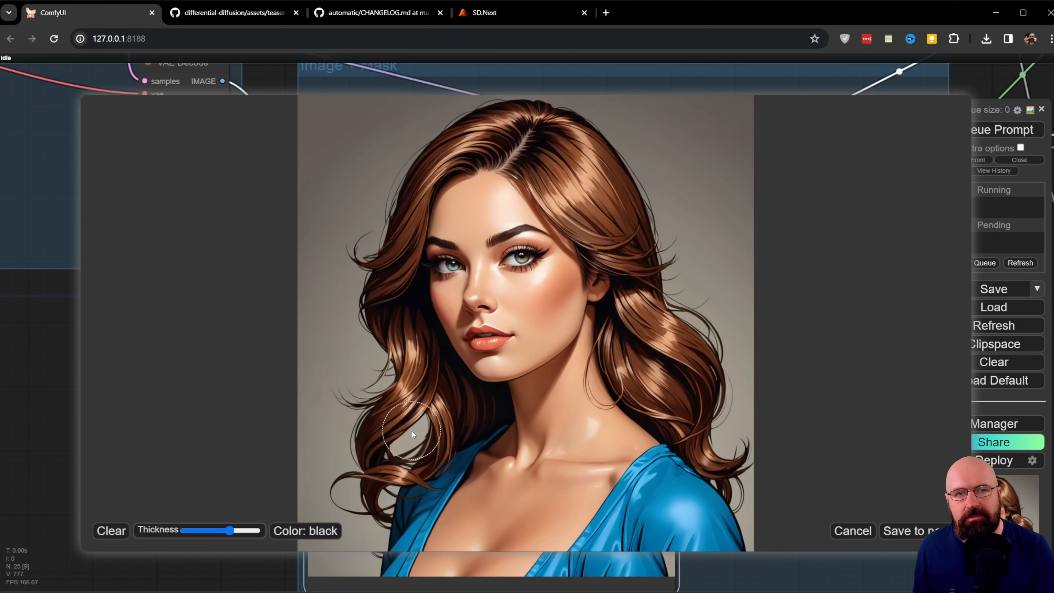
drag(413, 434, 558, 259)
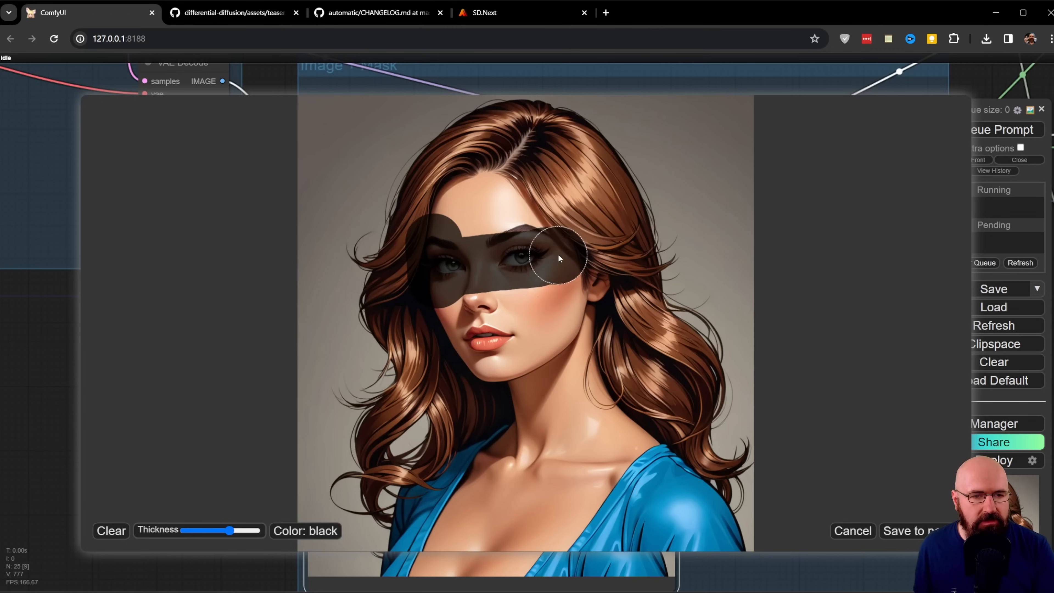
drag(558, 259, 676, 254)
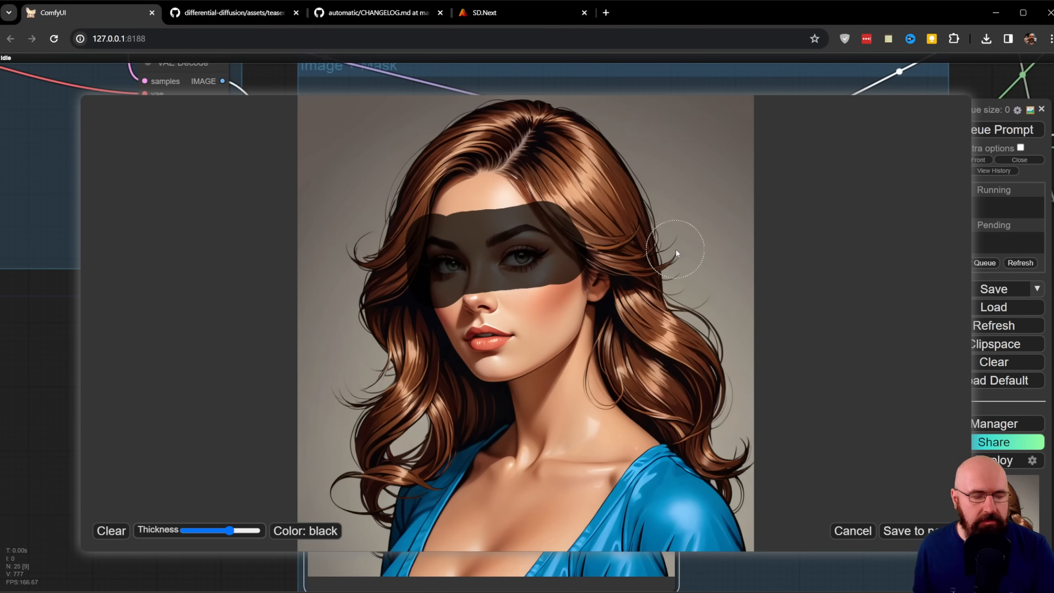
mouse_move(796, 412)
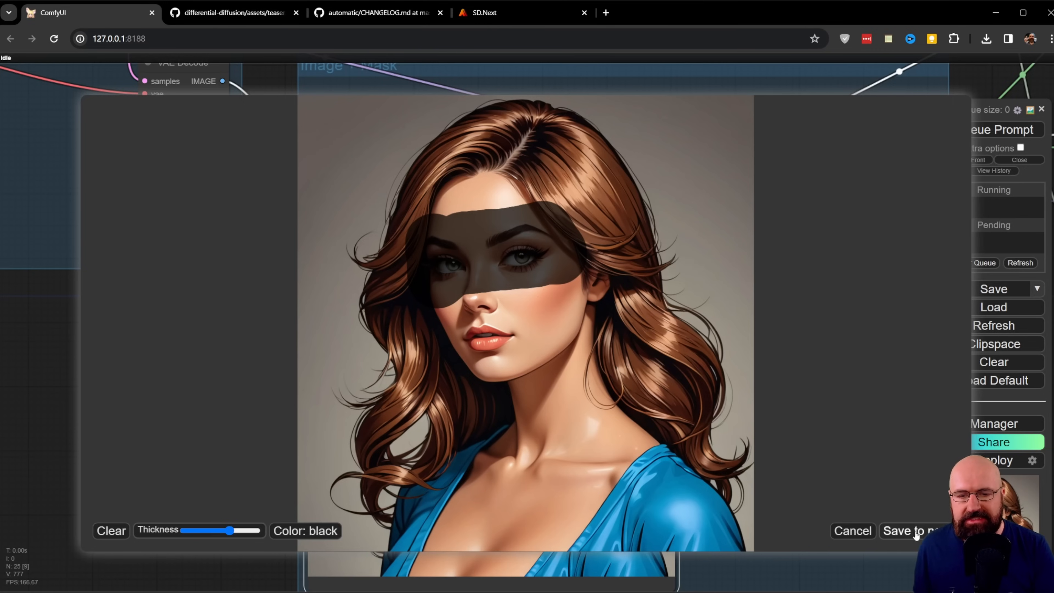
click(911, 531)
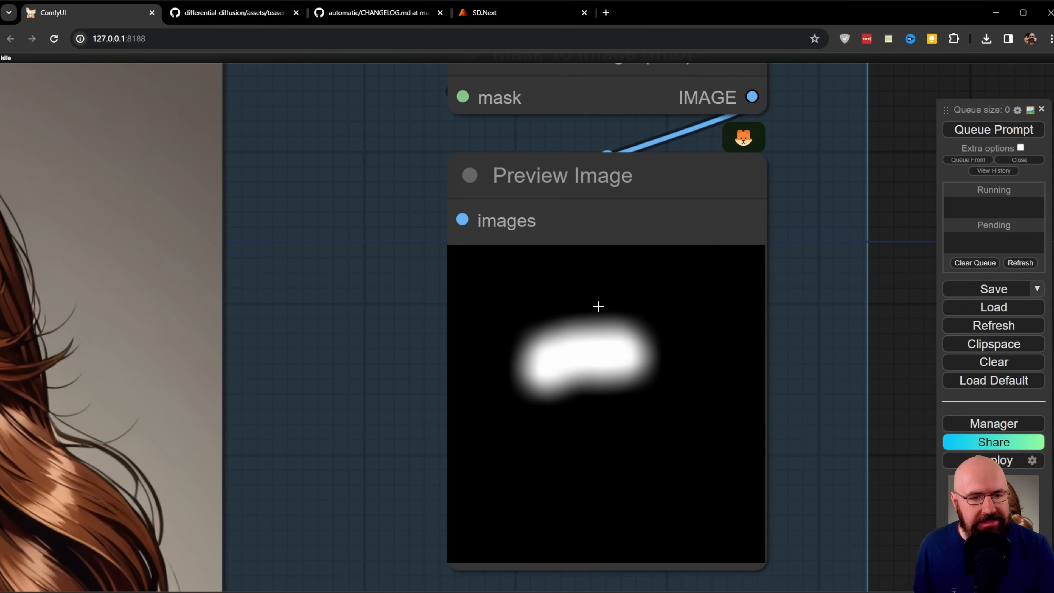
mouse_move(515, 359)
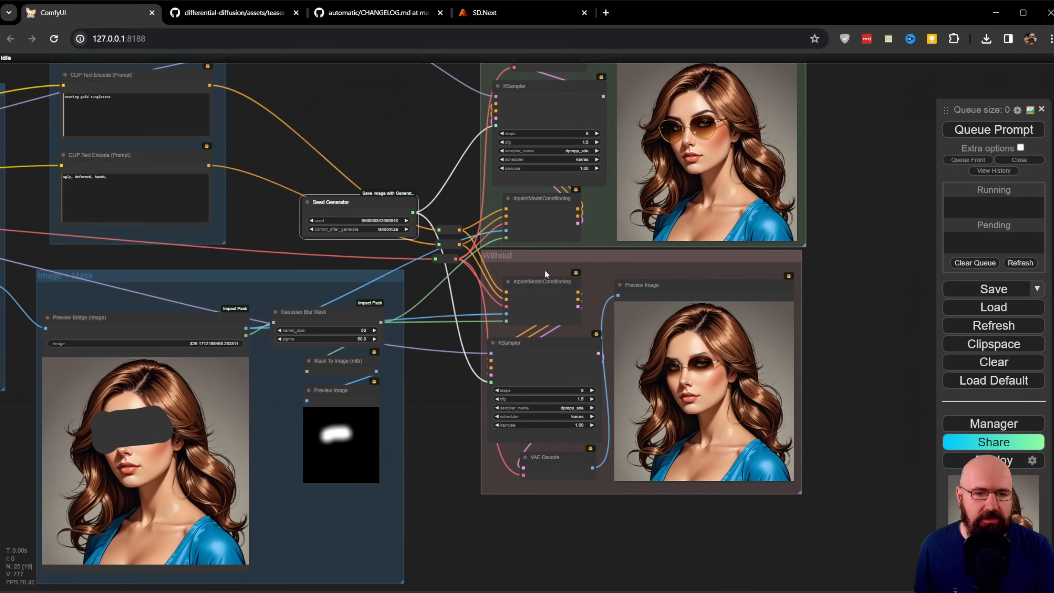
mouse_move(697, 293)
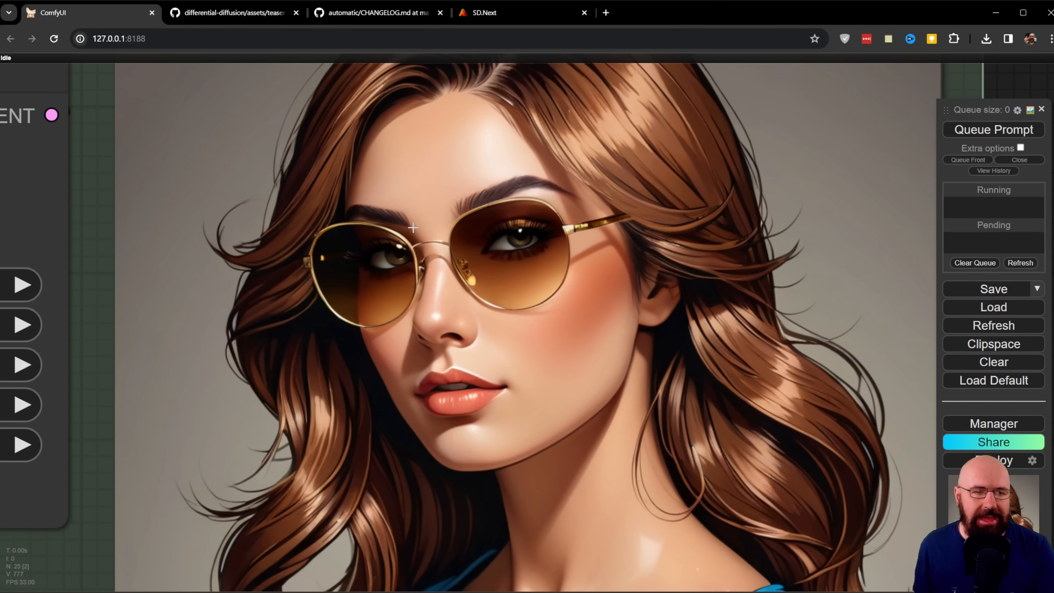
mouse_move(487, 318)
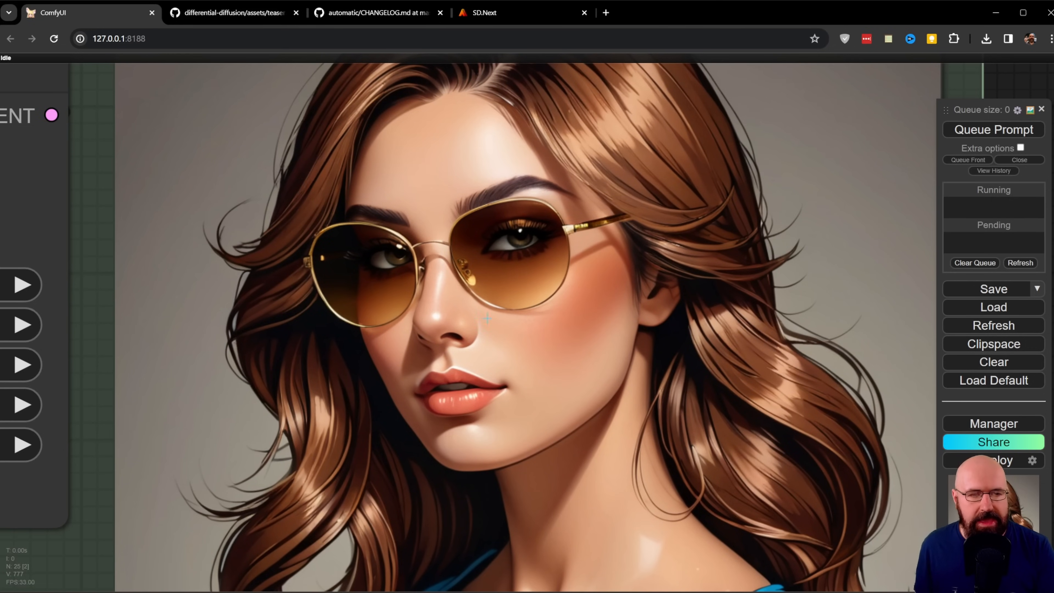
mouse_move(689, 404)
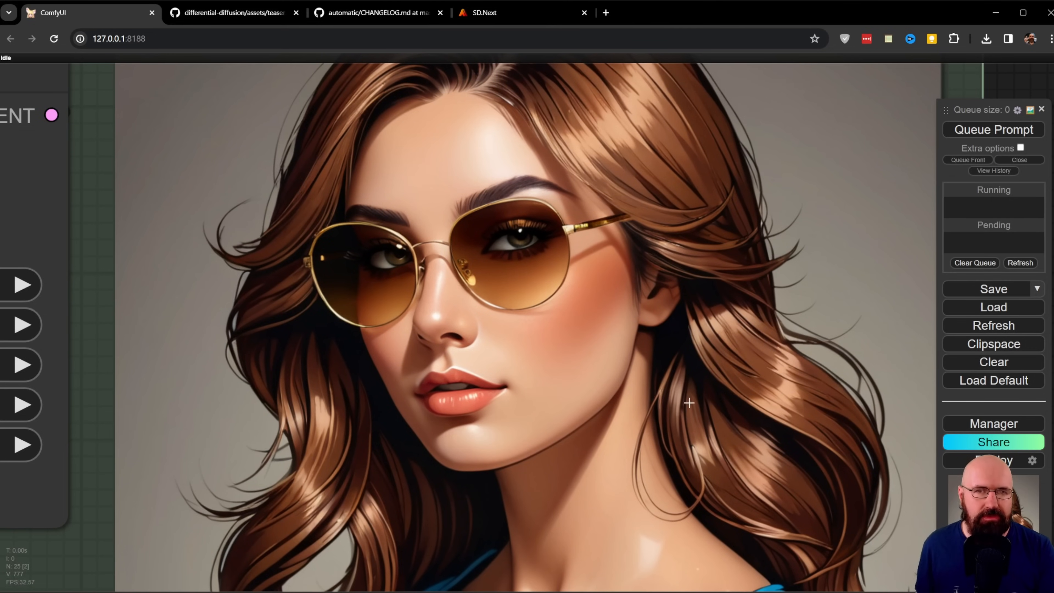
mouse_move(735, 387)
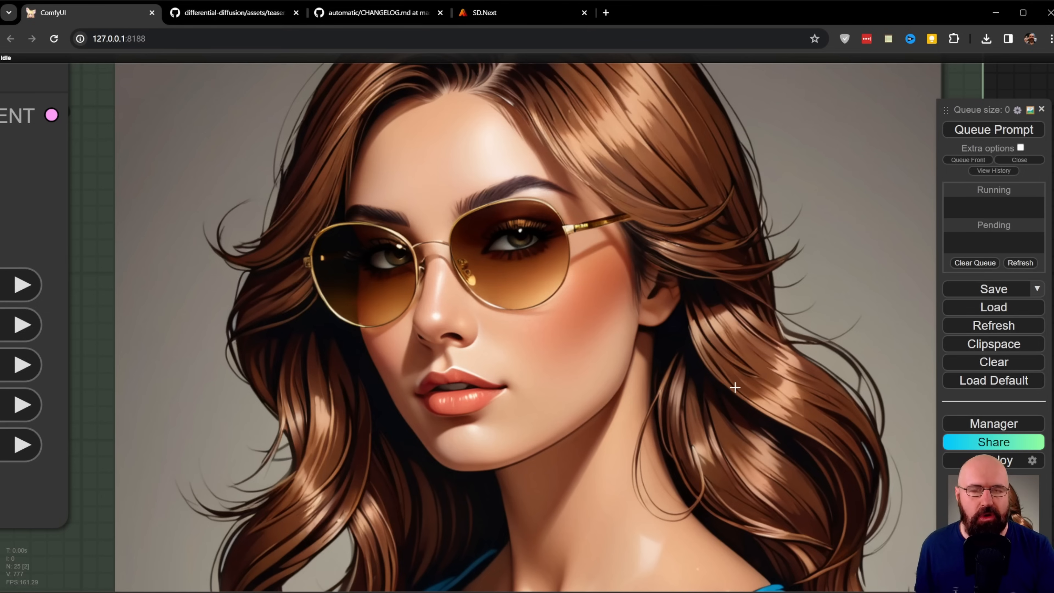
mouse_move(597, 223)
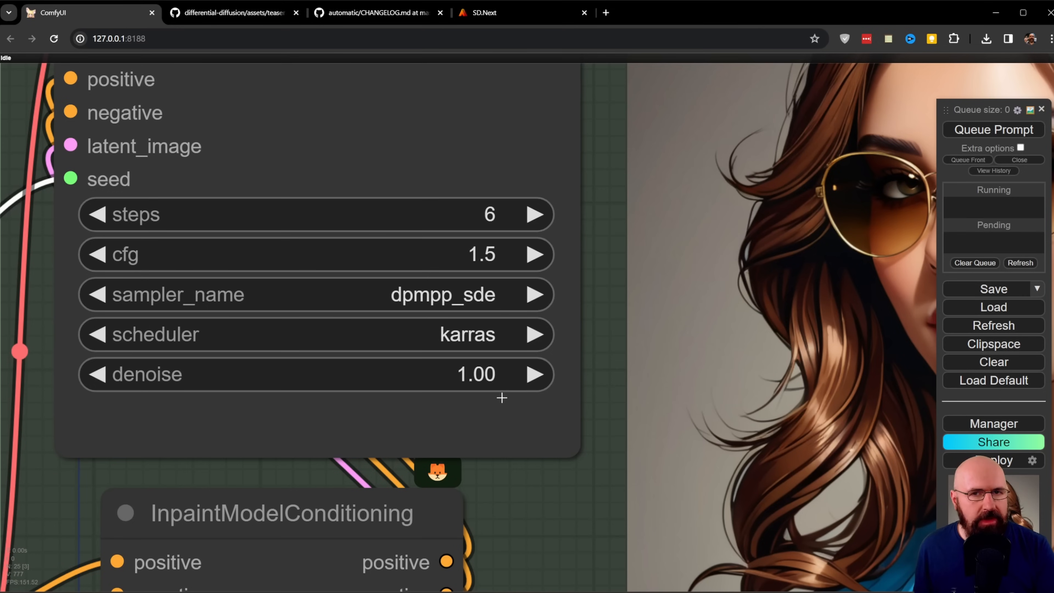
mouse_move(518, 385)
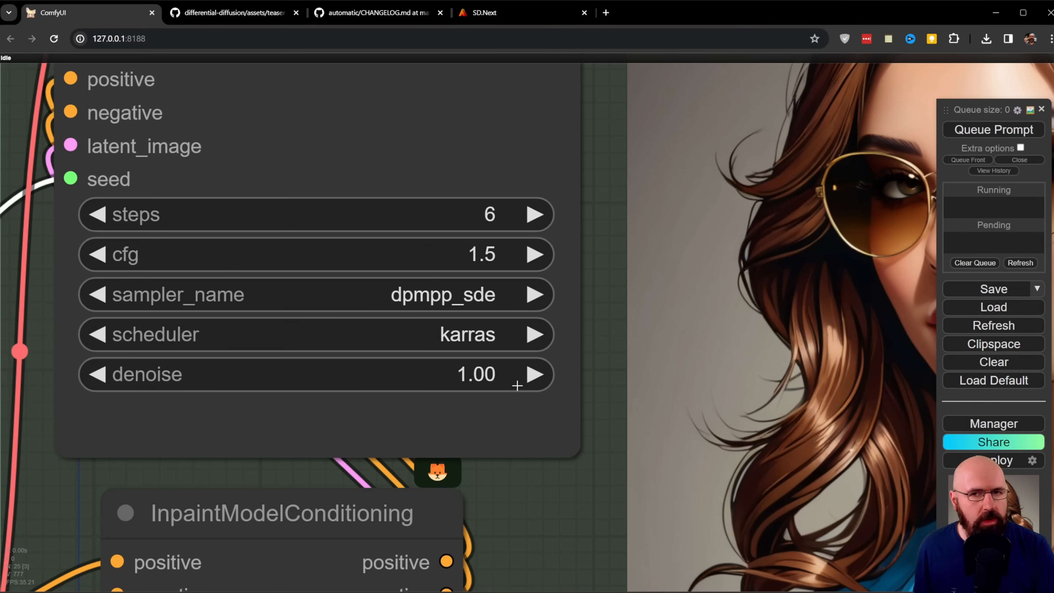
mouse_move(517, 393)
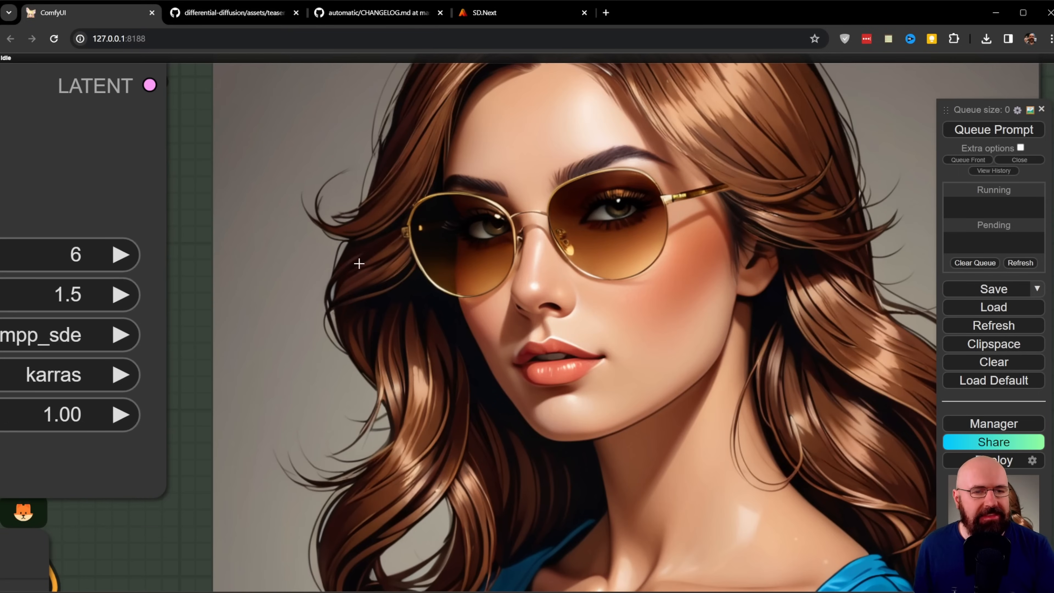
mouse_move(671, 334)
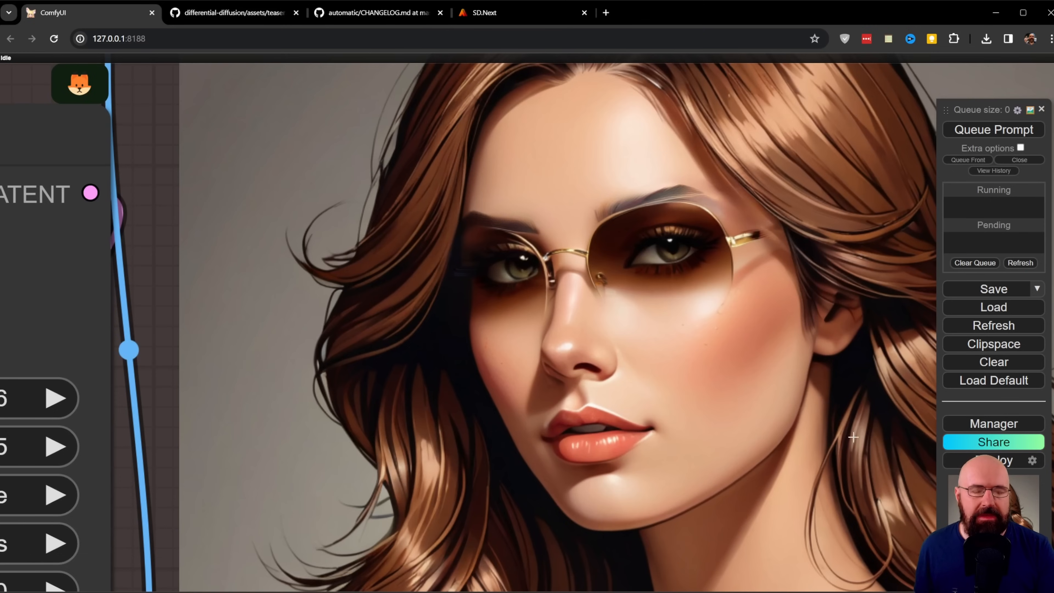
mouse_move(866, 446)
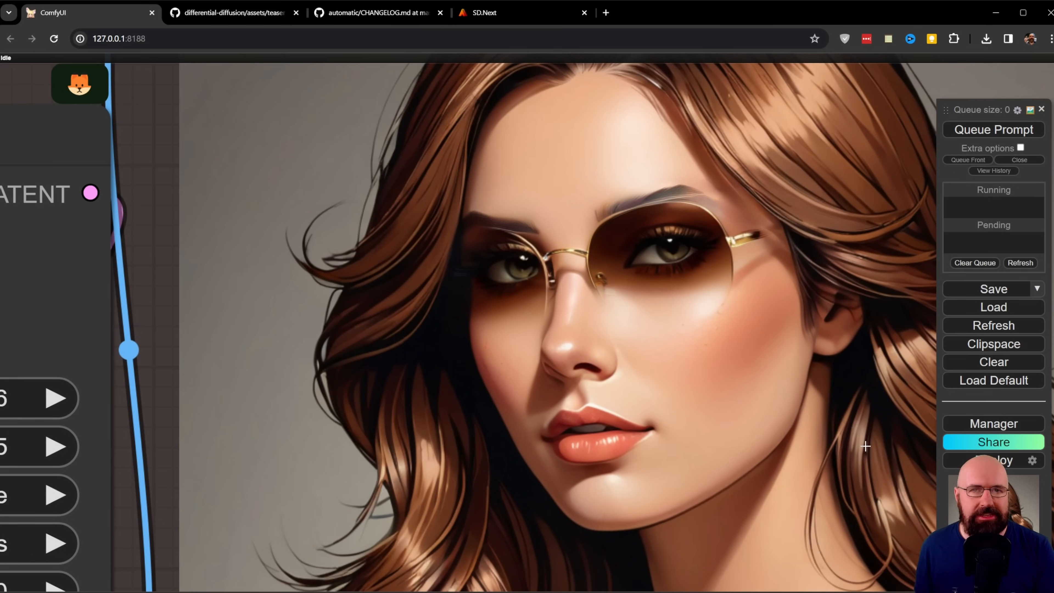
mouse_move(503, 467)
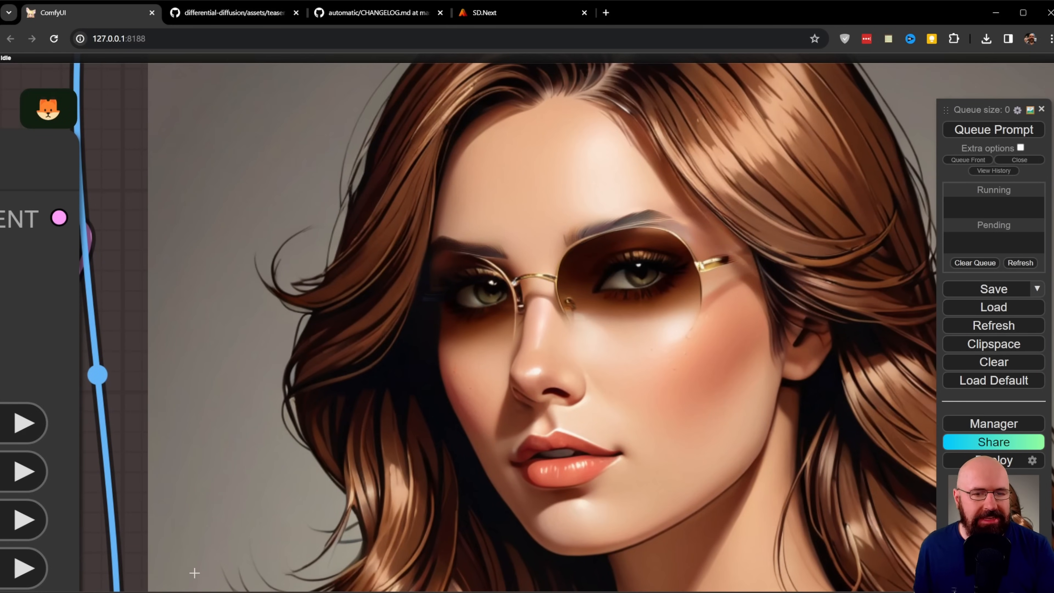
mouse_move(564, 316)
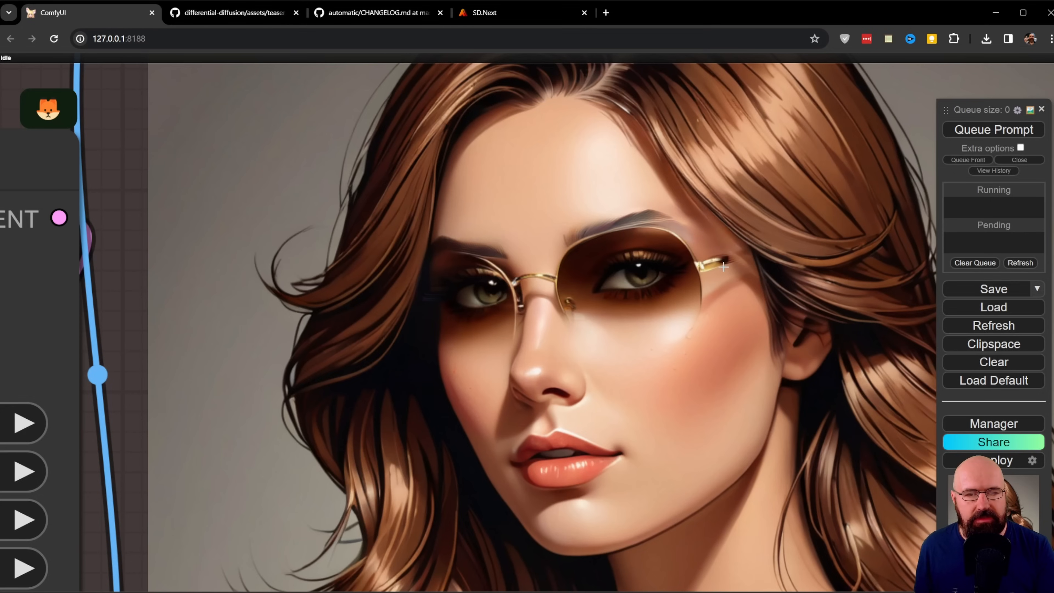
mouse_move(677, 222)
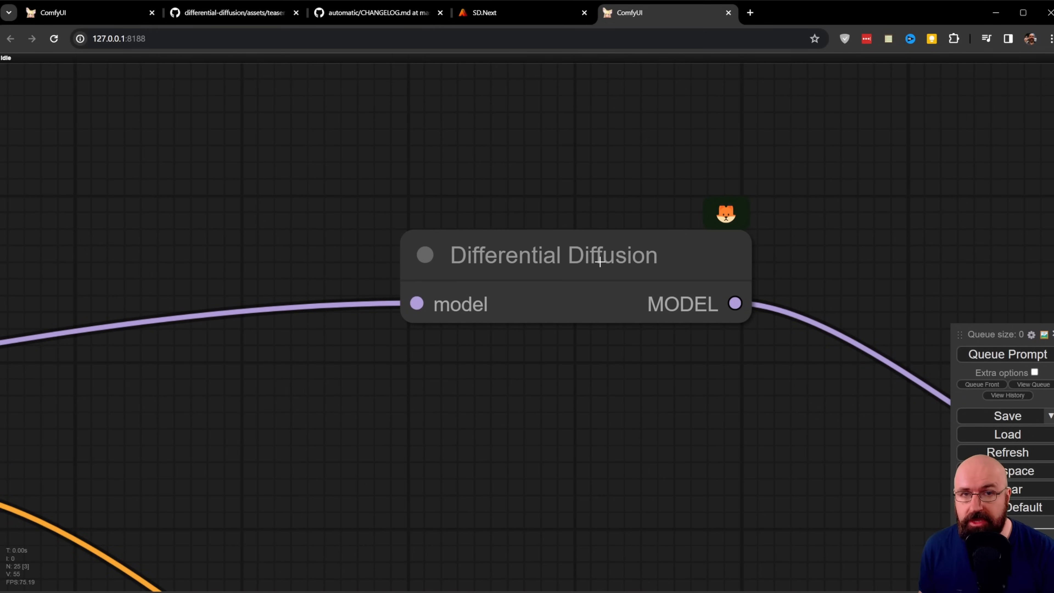
mouse_move(630, 277)
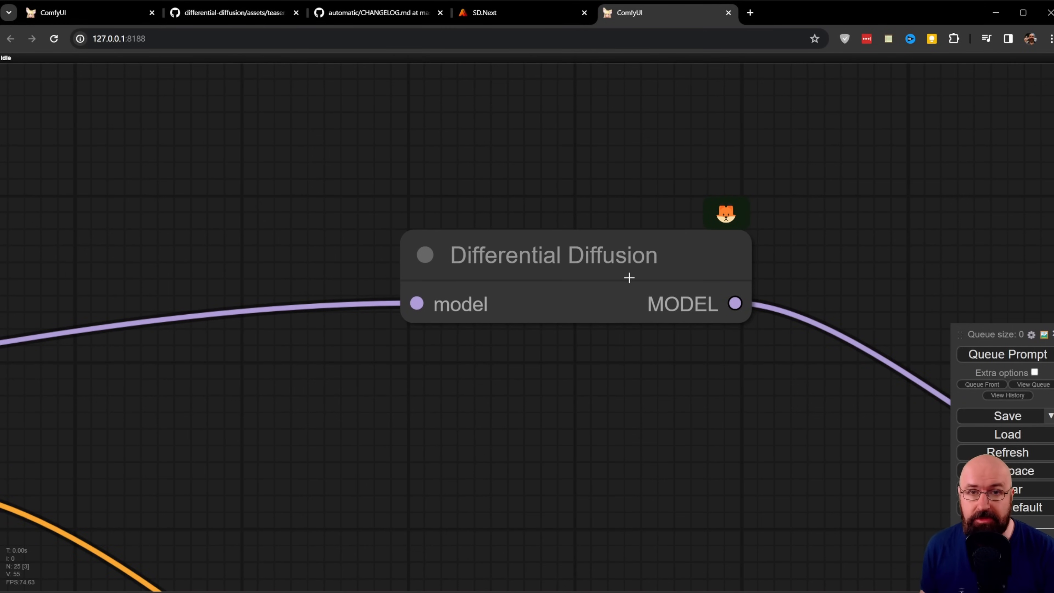
mouse_move(667, 285)
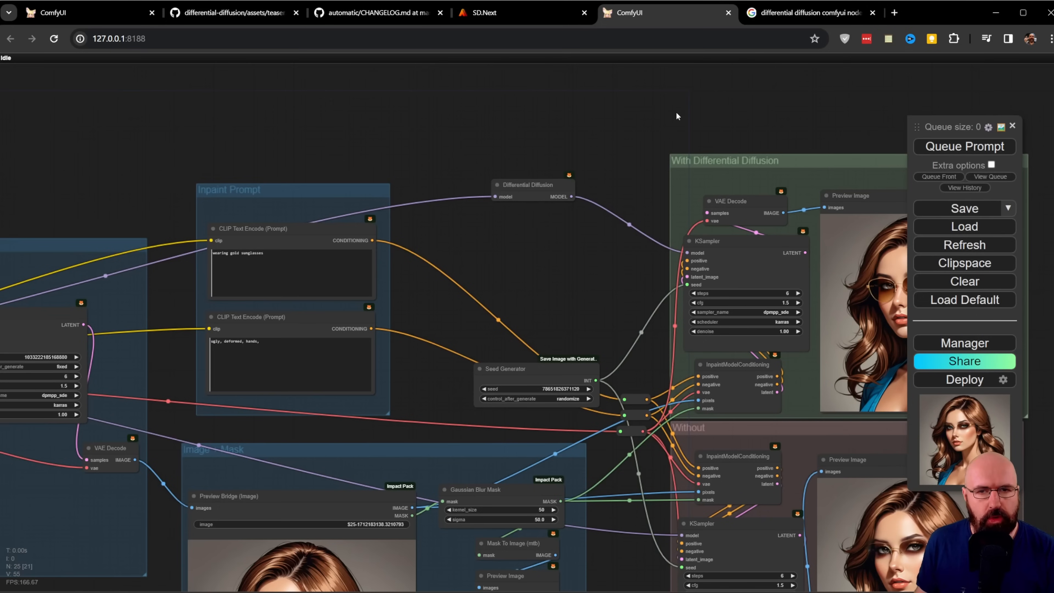
mouse_move(974, 113)
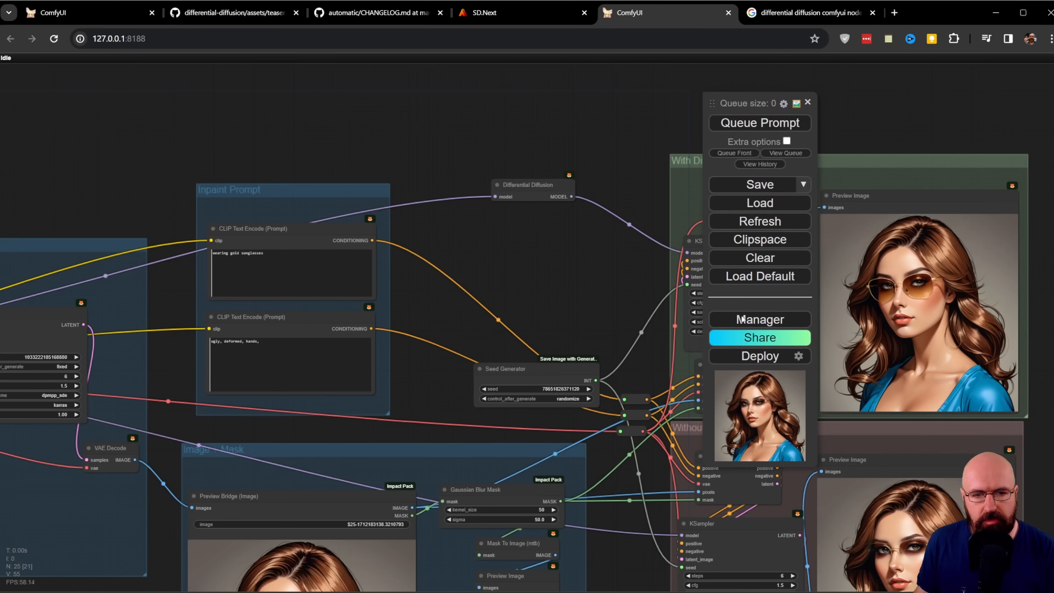
Bring up ComfyUI Manager and list the workflow's missing custom nodes.
click(760, 320)
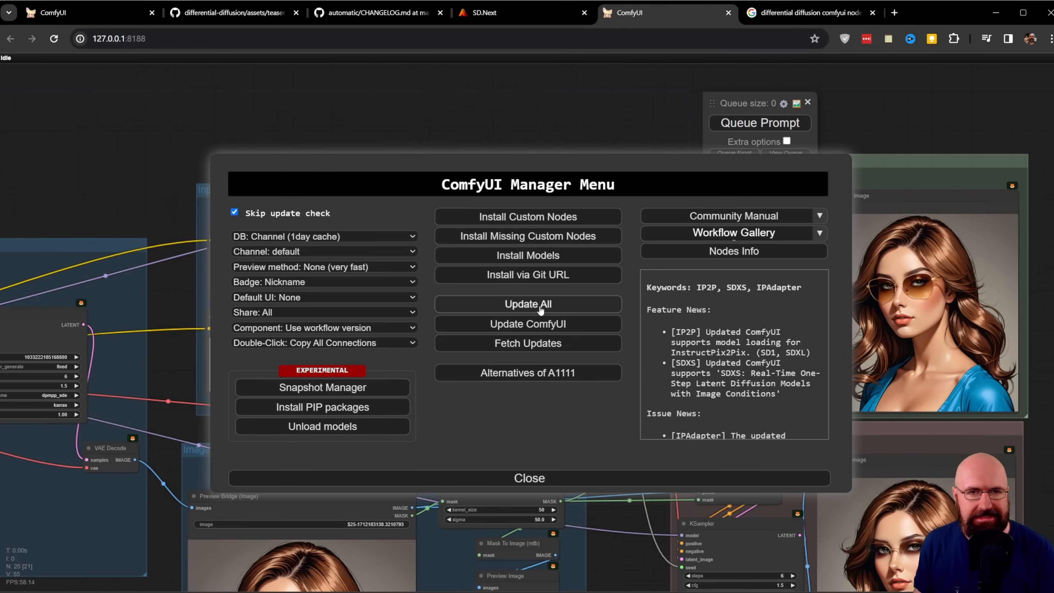
mouse_move(635, 254)
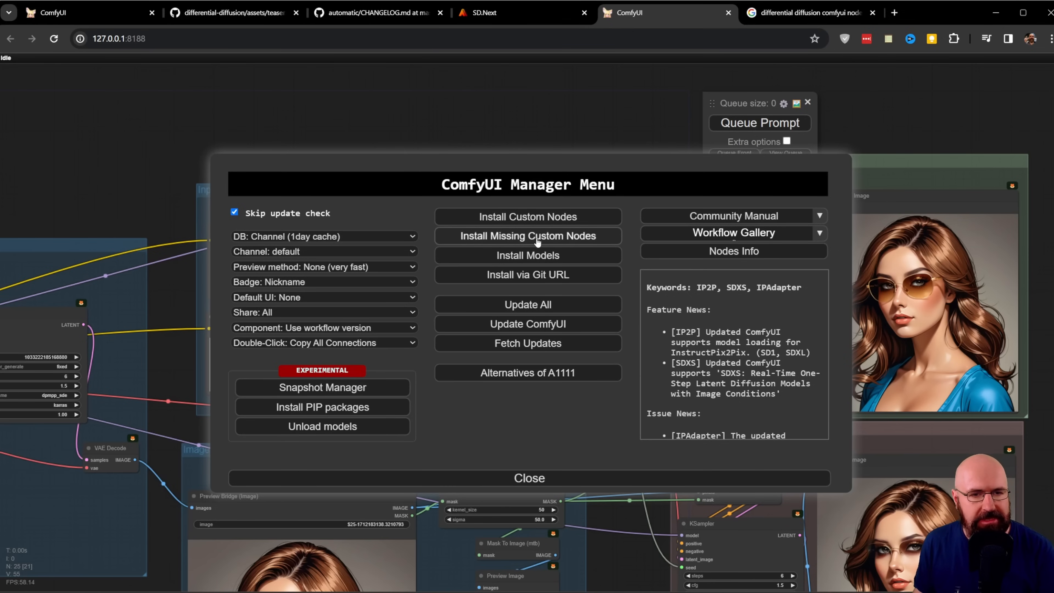
click(527, 237)
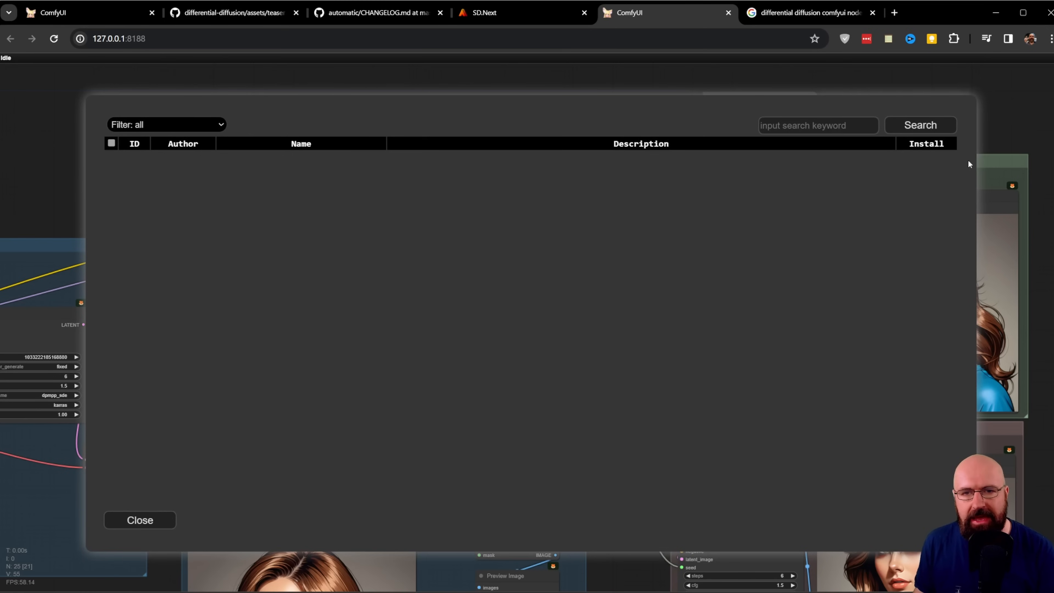
mouse_move(897, 350)
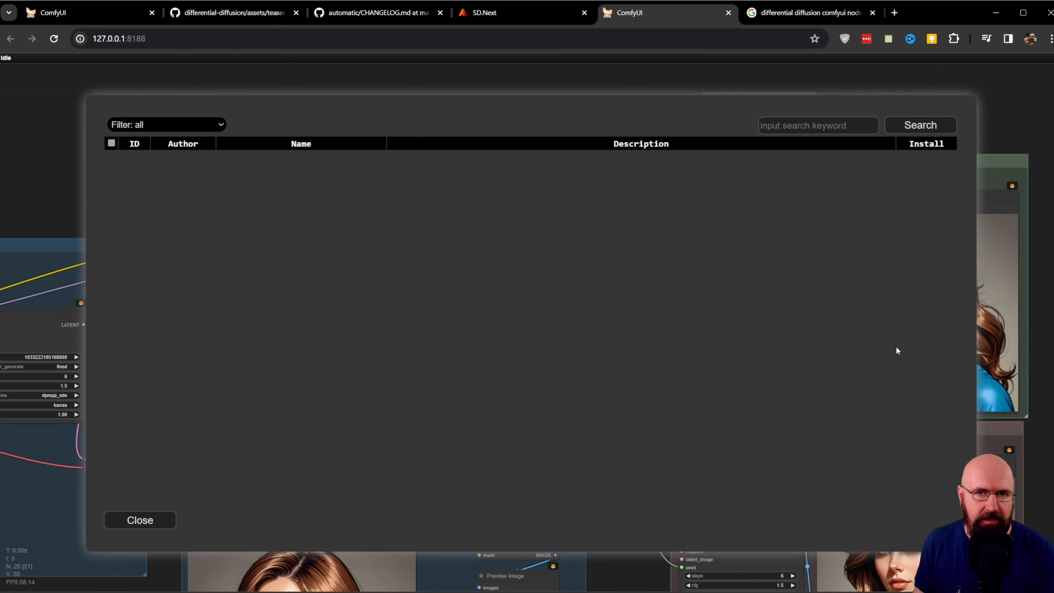
mouse_move(894, 314)
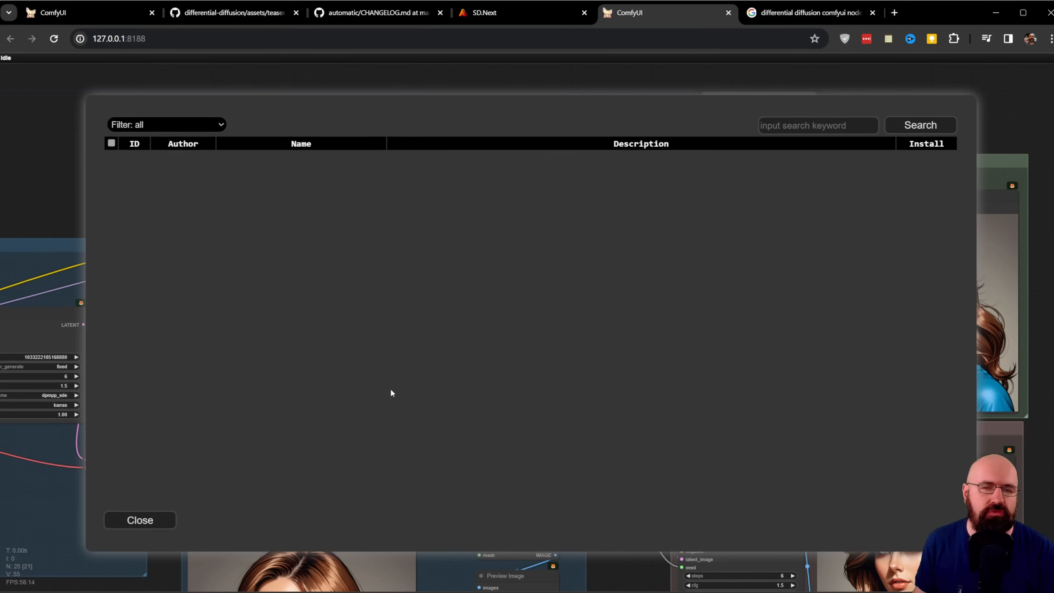
mouse_move(353, 410)
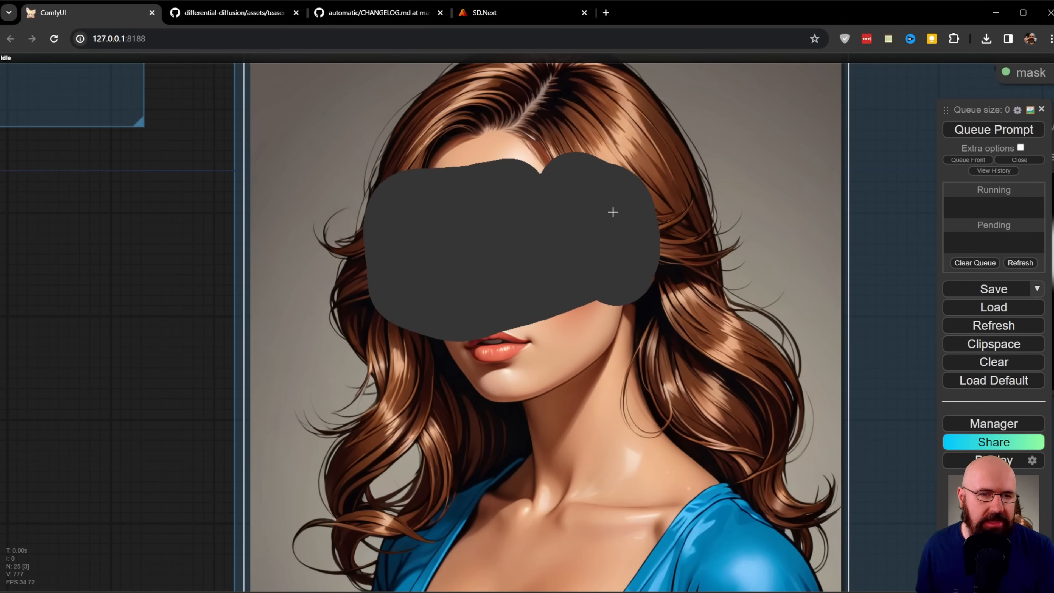
mouse_move(681, 395)
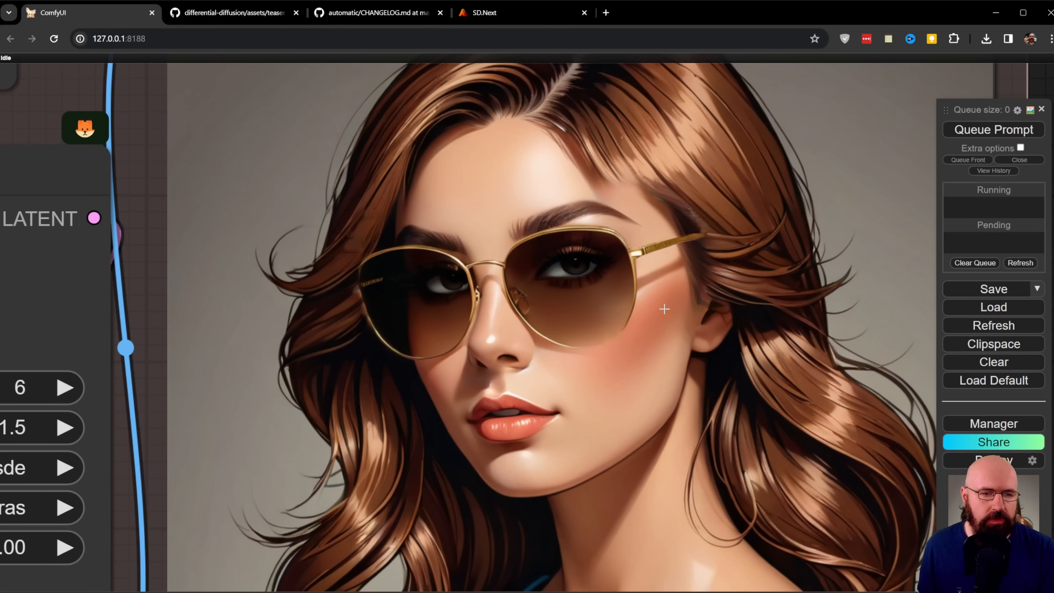
mouse_move(359, 311)
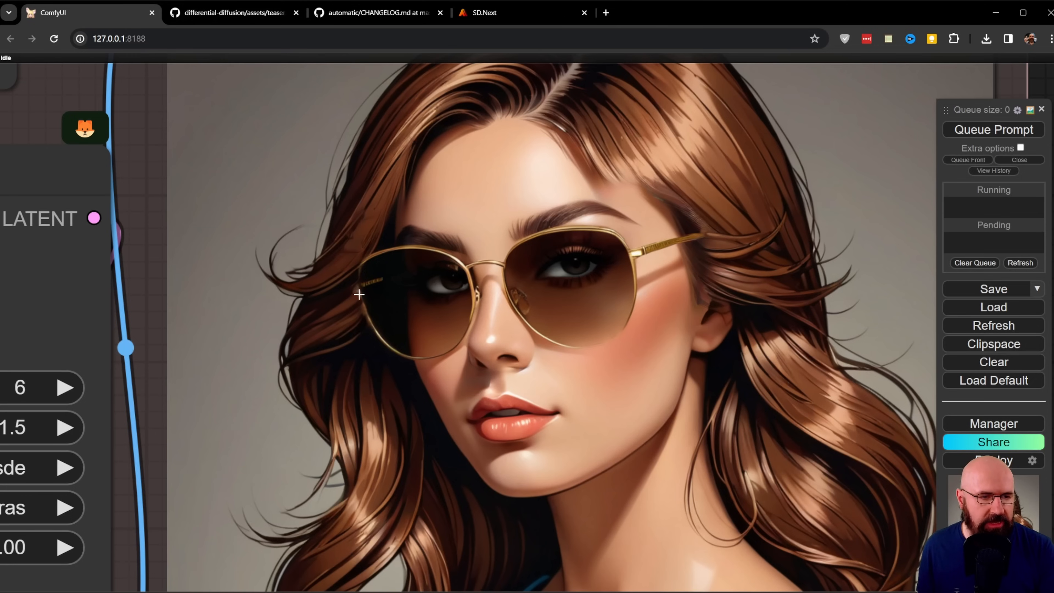
mouse_move(576, 210)
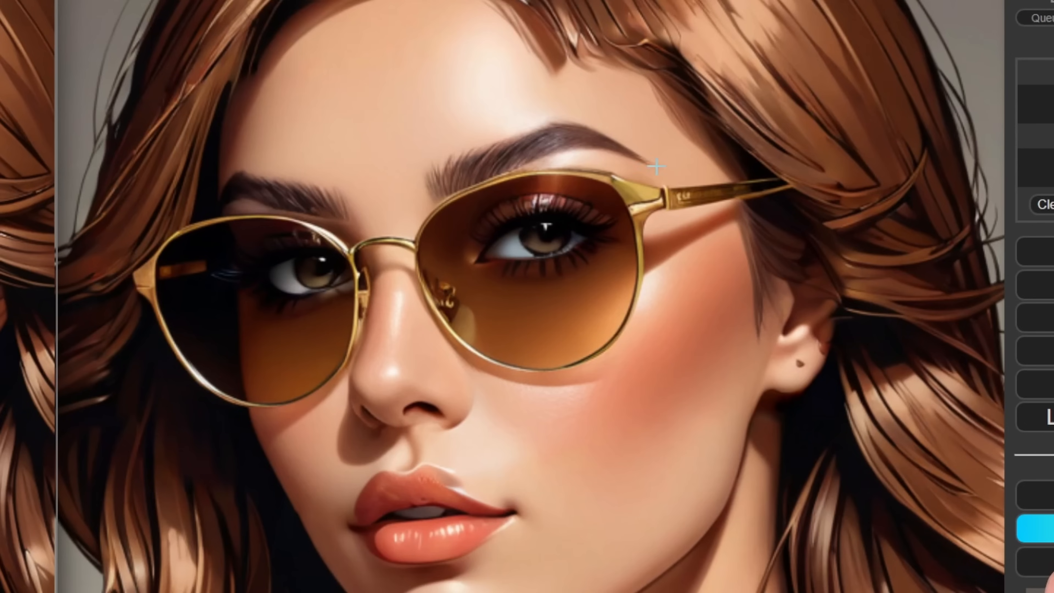
mouse_move(531, 63)
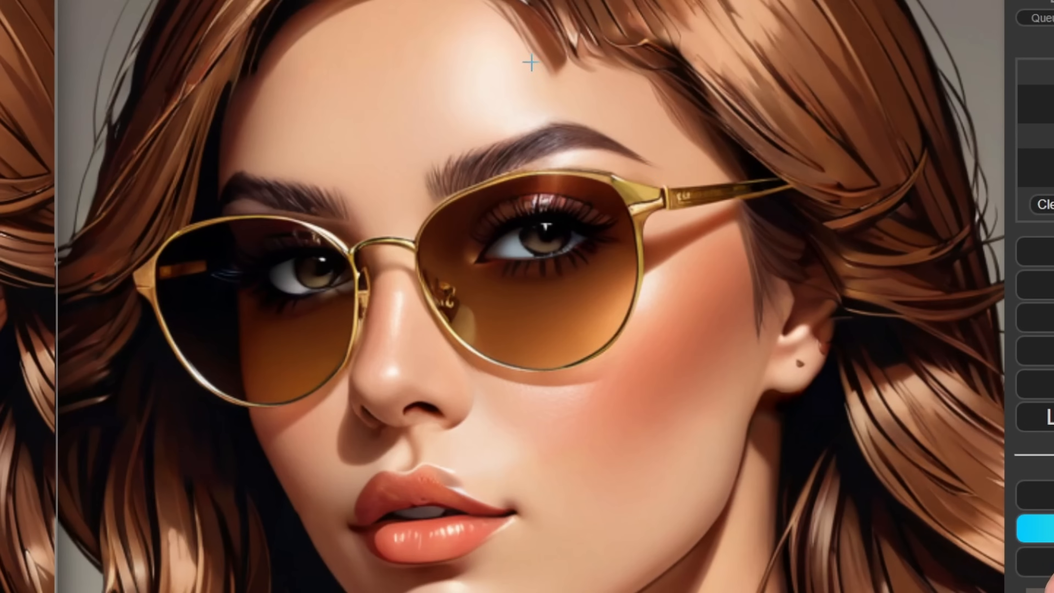
mouse_move(681, 50)
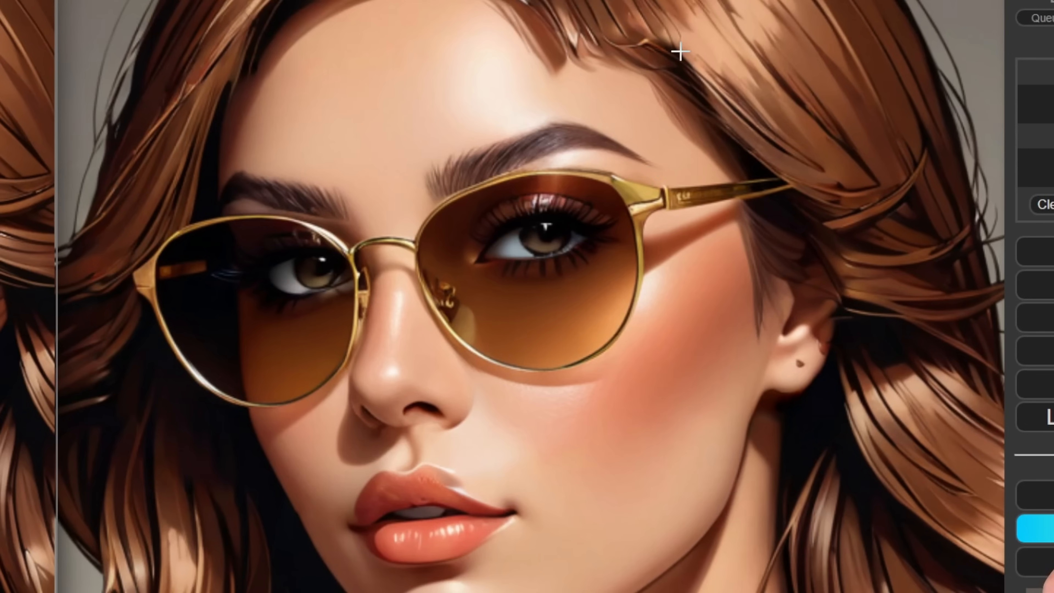